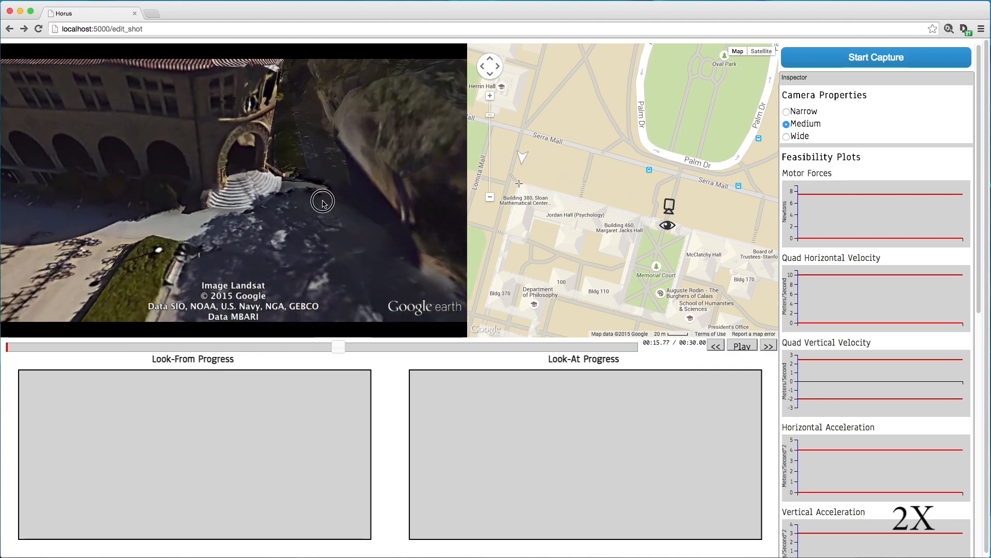
# Step: Add a second keyframe, generating camera and look-at paths with progress curves
pyautogui.click(742, 345)
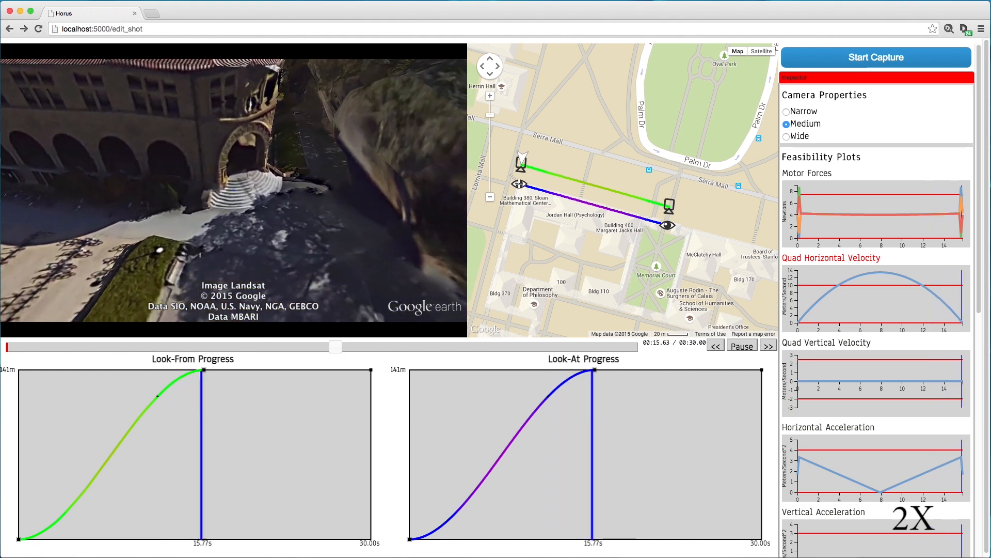
# Step: Add a mid-flight control point near 9.99 s, 78 m so the look-from curve eases into a pause
pyautogui.click(742, 345)
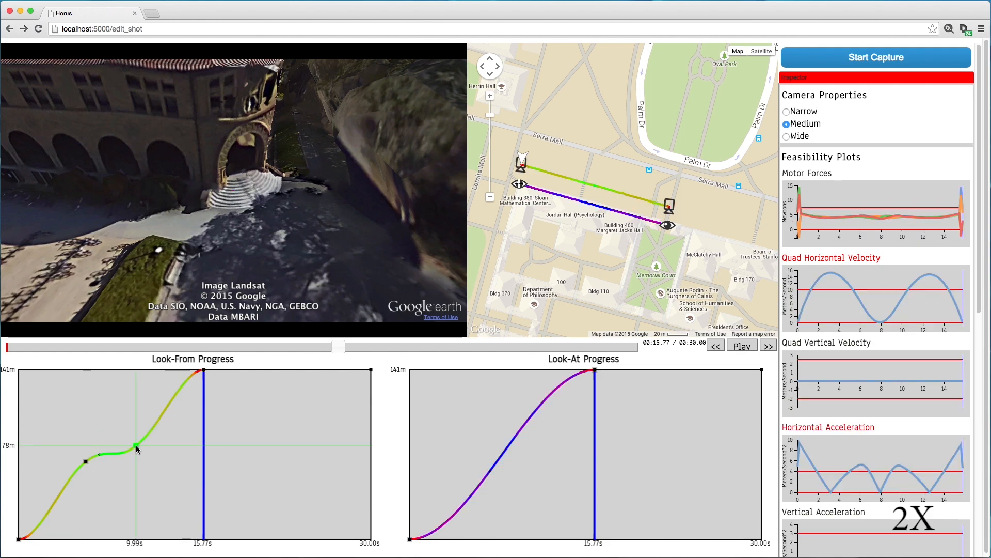
# Step: Play a preview of the shot sweeping past the arcaded building
pyautogui.click(741, 345)
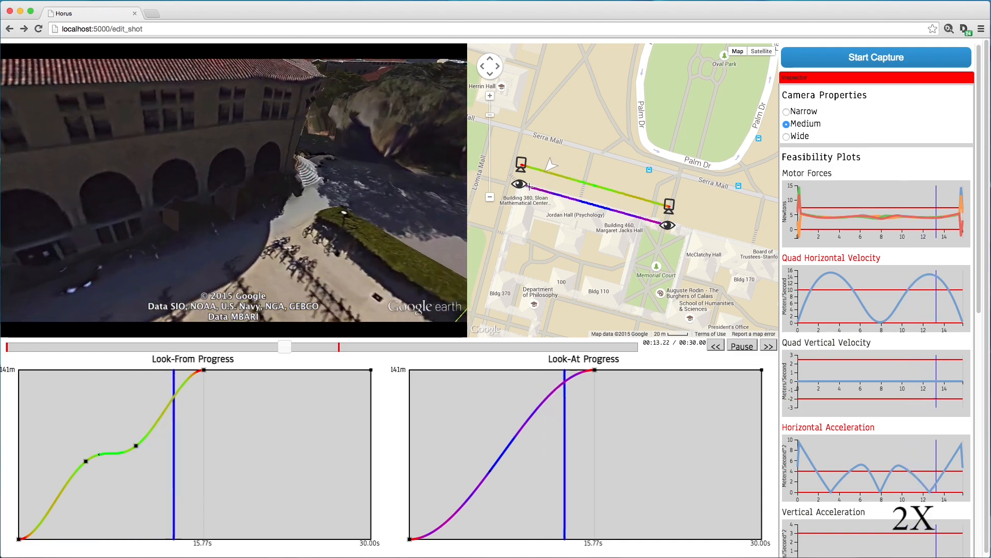
# Step: Set the shot duration to 80 seconds with Scale No and save it
pyautogui.click(742, 345)
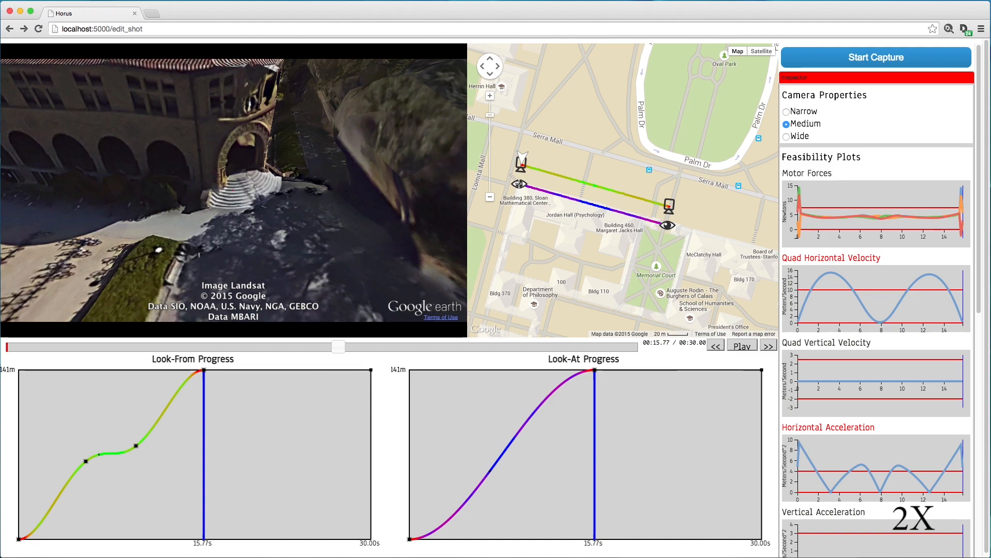
pyautogui.moveTo(400, 408)
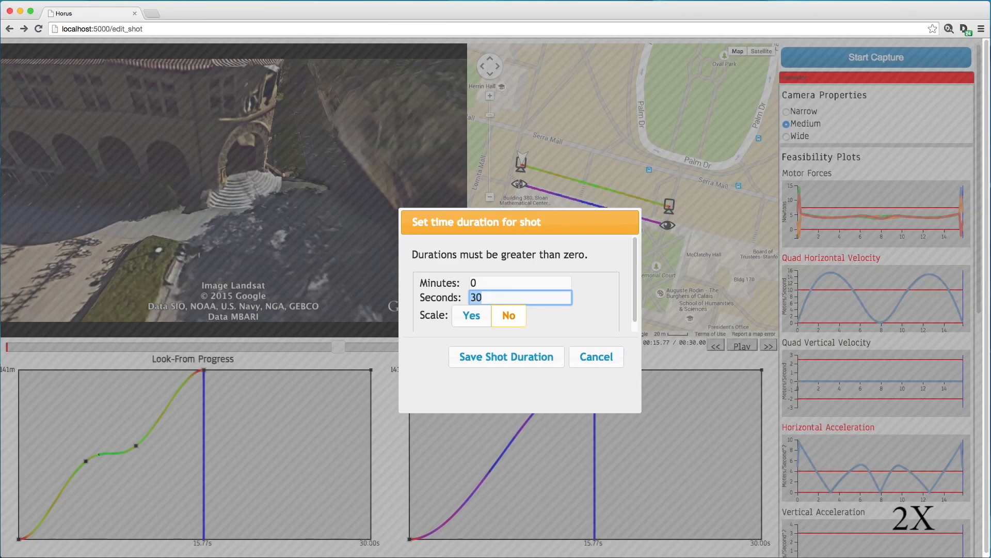
pyautogui.write('80')
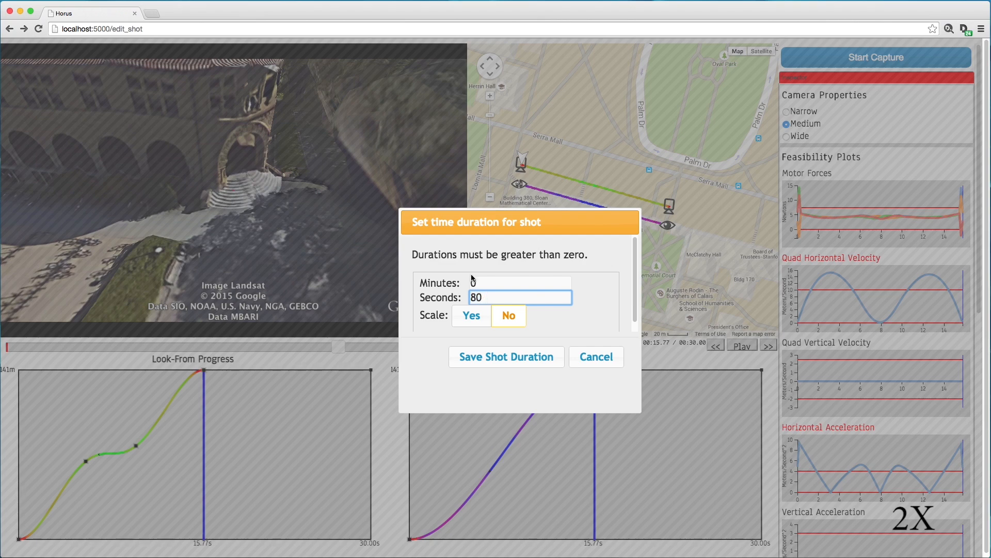
pyautogui.click(505, 356)
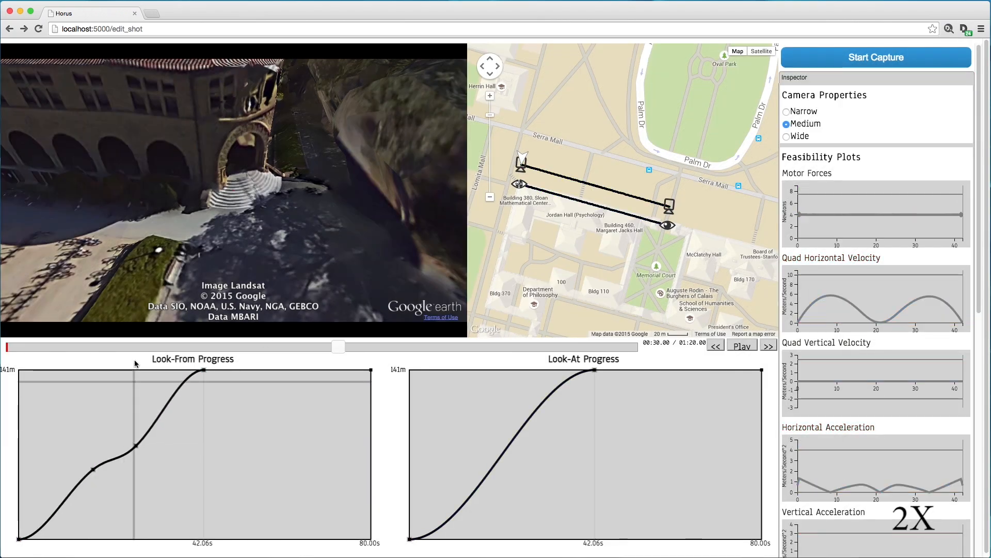
# Step: Play the 80-second shot through its 42 s keyframe, confirming all feasibility plots stay within limits
pyautogui.click(741, 345)
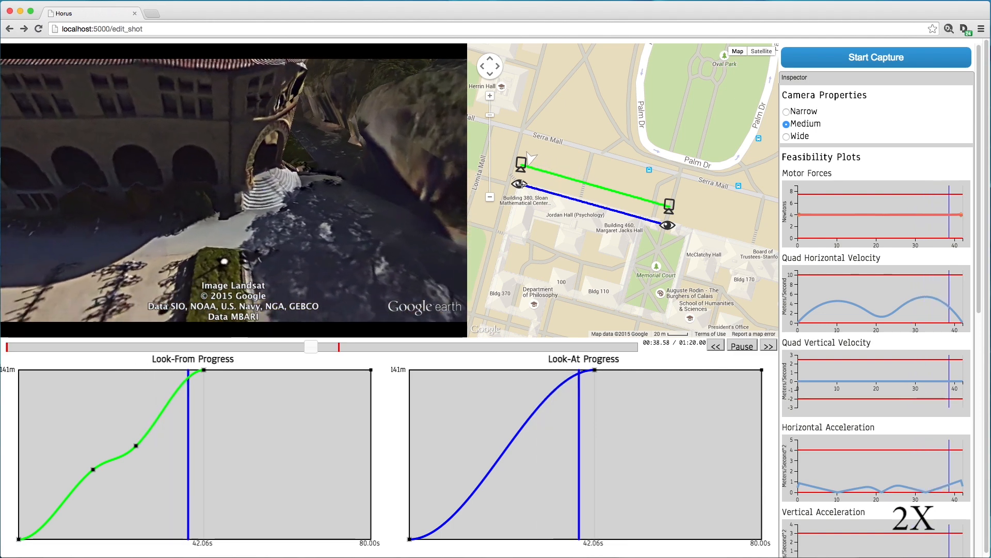
pyautogui.click(742, 345)
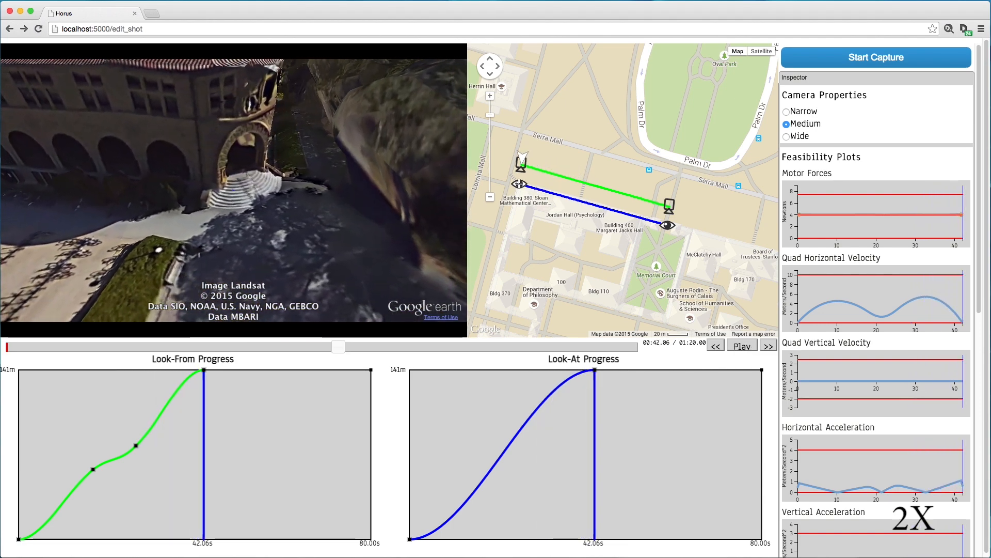